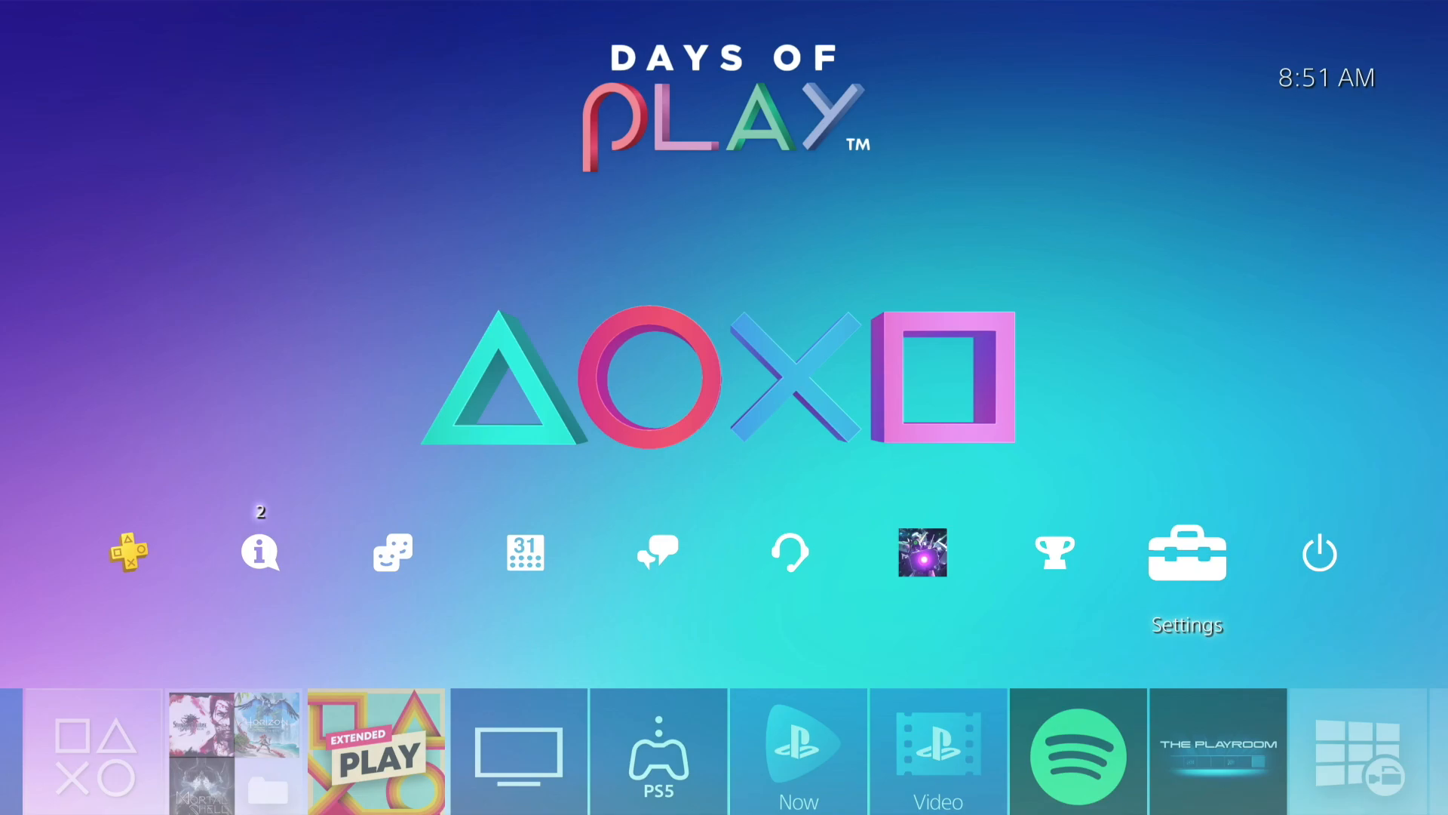
- Open System Software Update from Settings and accept the version 9.60 update with Next
left_click(1185, 552)
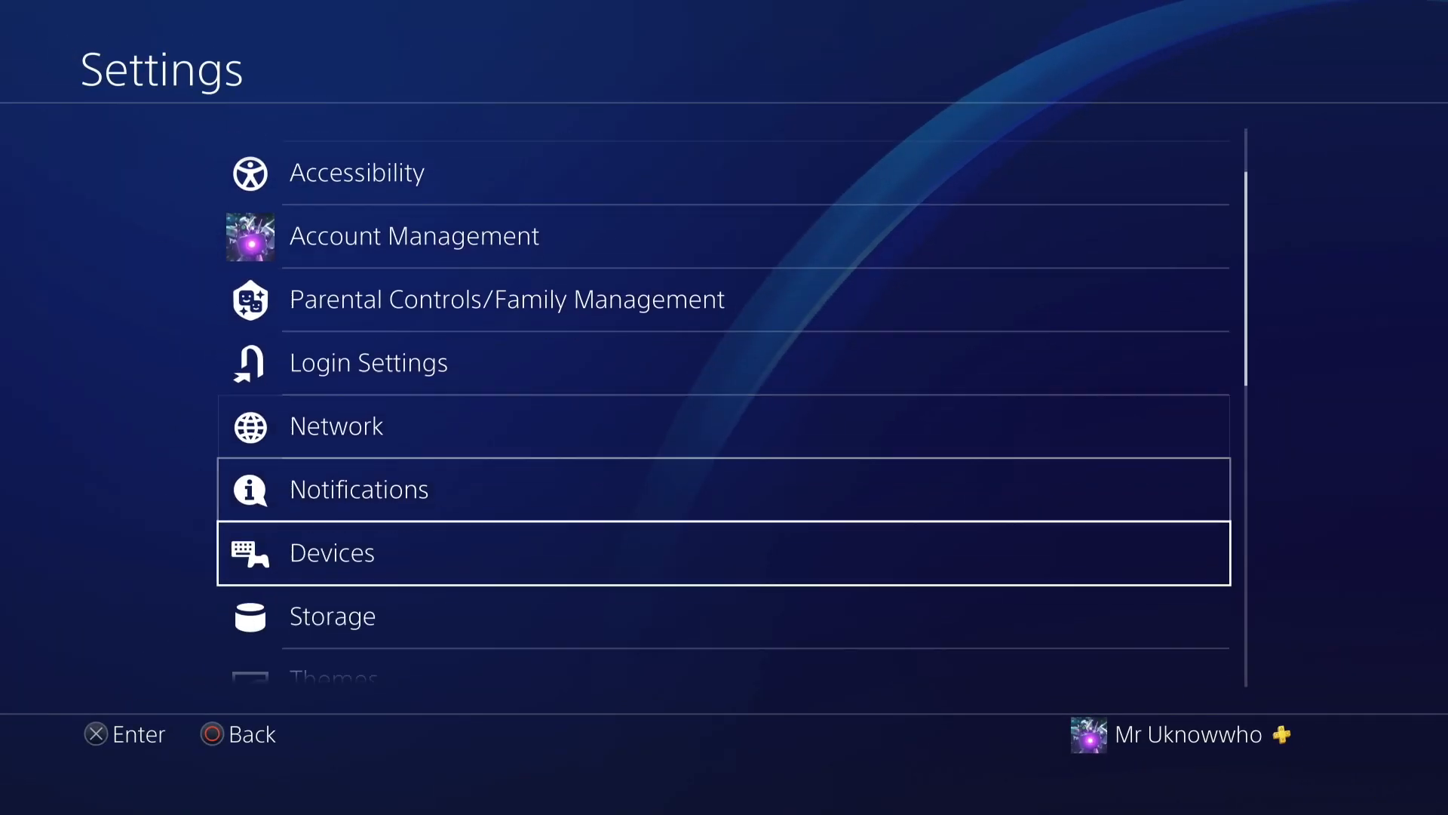
scroll("down", 3)
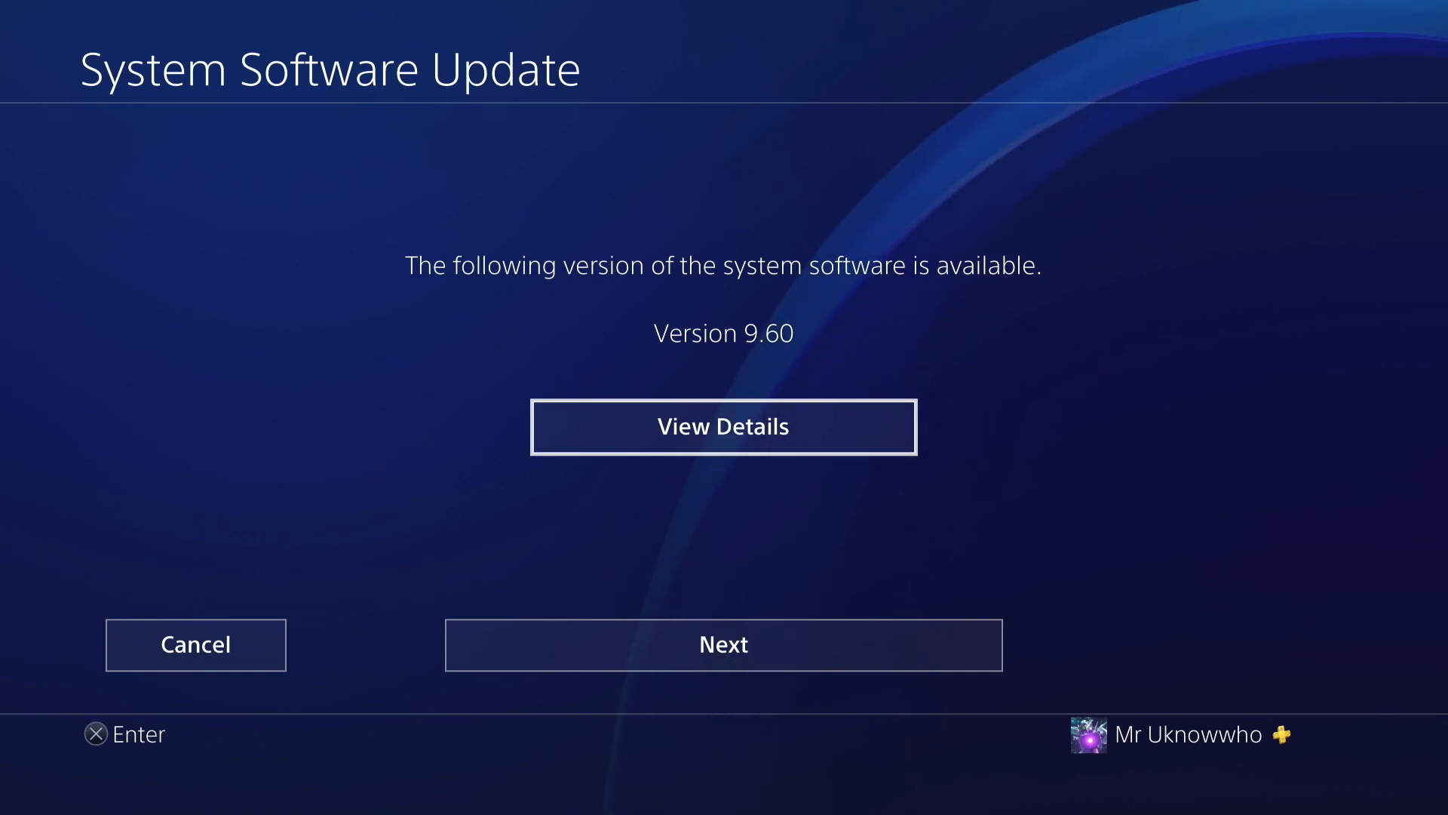
left_click(724, 643)
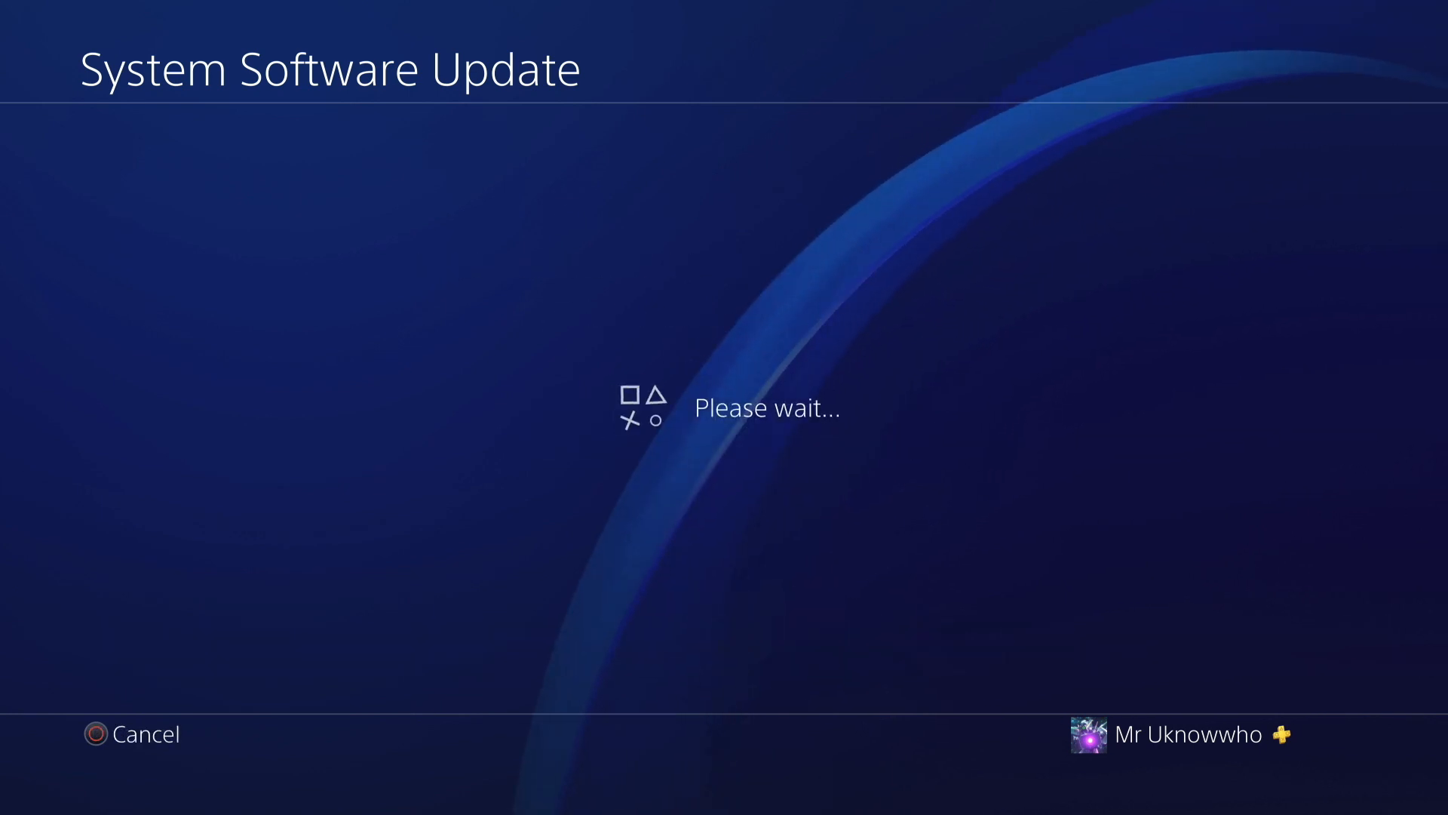